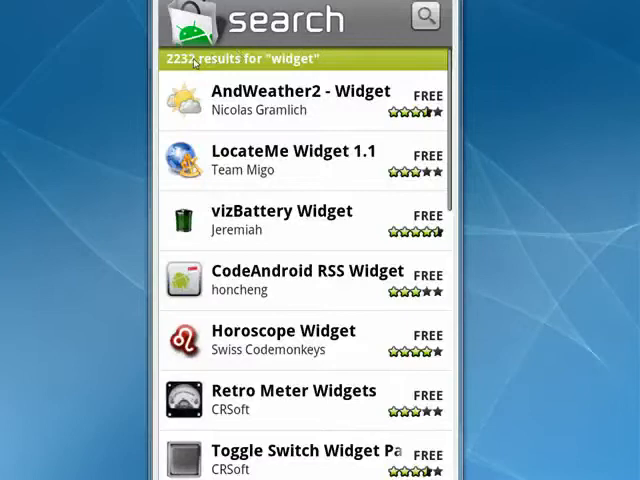
{"action": "mouse_move", "coordinate": [200, 66]}
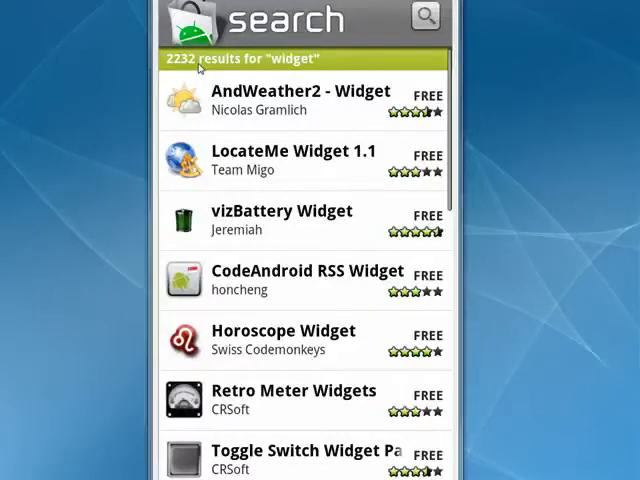
{"action": "mouse_move", "coordinate": [204, 68]}
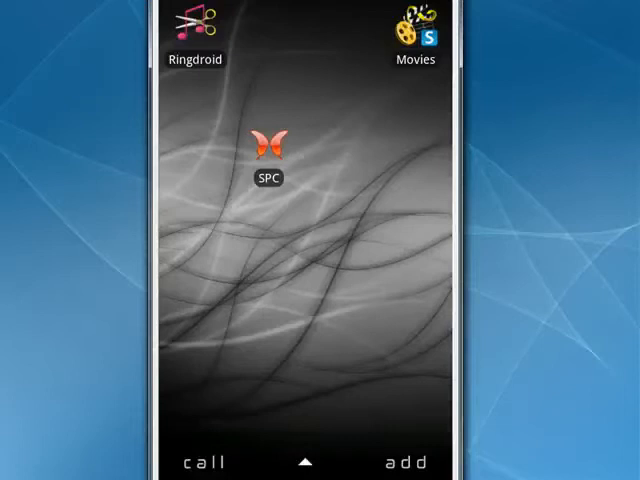
Long-press a blank area of the home screen to get the Add to Home screen menu
{"action": "left_click", "coordinate": [404, 462]}
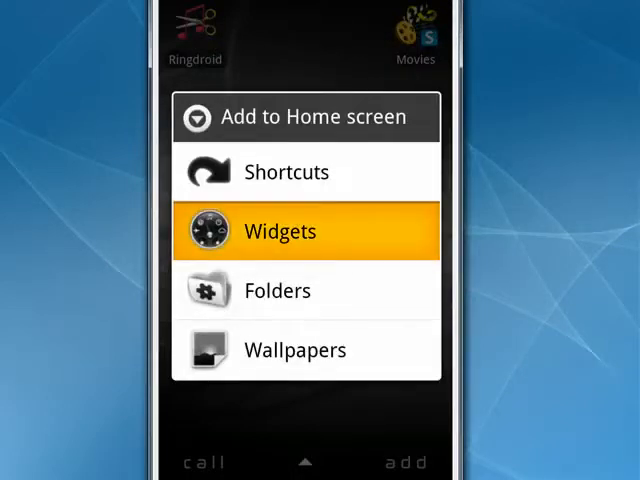
Choose Widgets, placing the Astrid Tasks widget on the home screen
{"action": "left_click", "coordinate": [306, 232]}
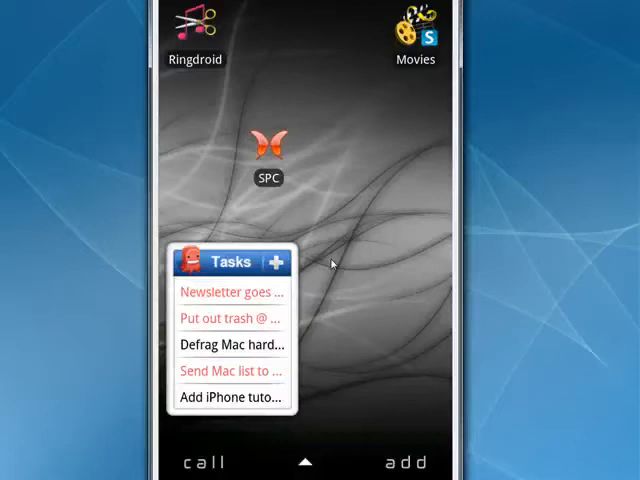
{"action": "mouse_move", "coordinate": [356, 244]}
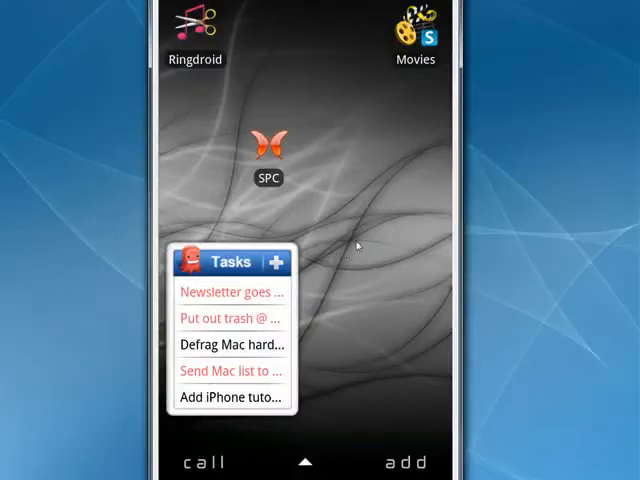